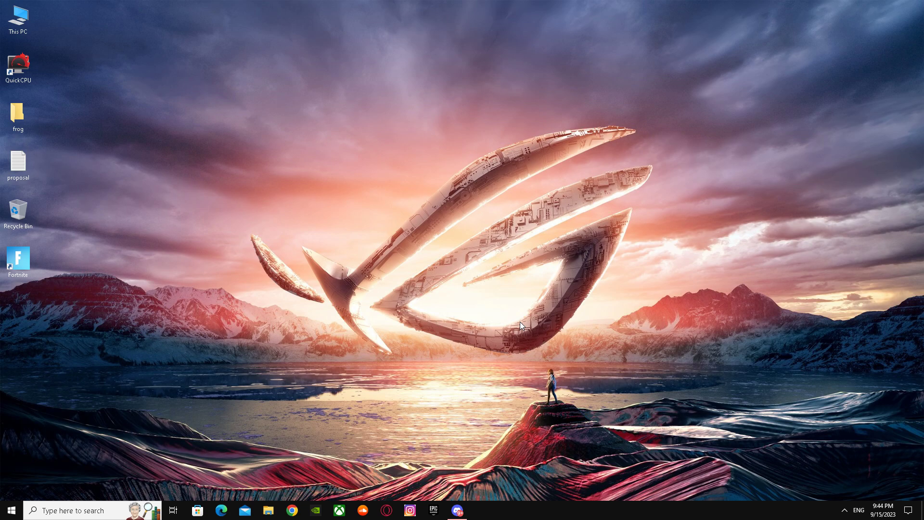
mouse_move(437, 501)
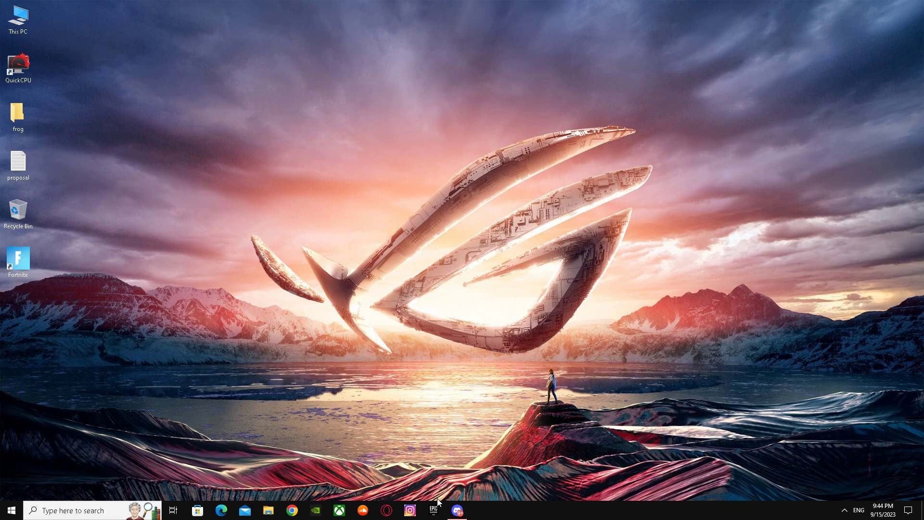
mouse_move(447, 462)
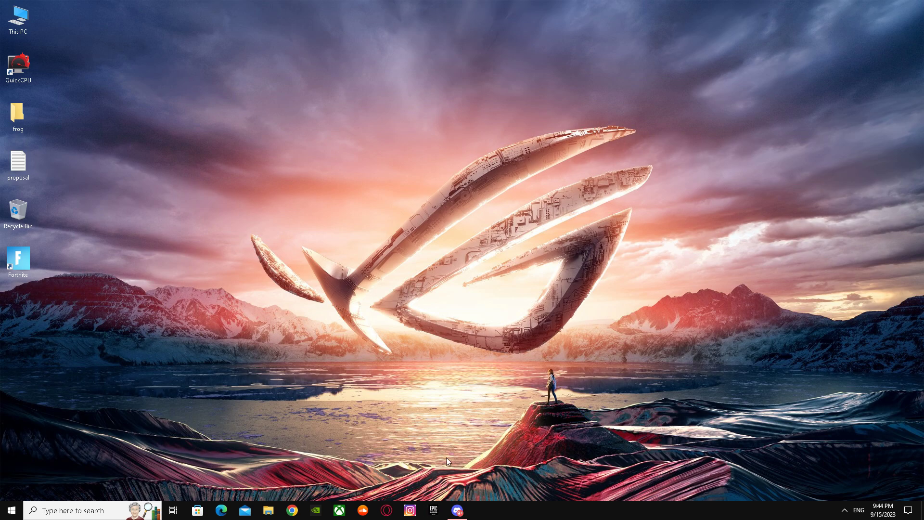
- Launch Chrome from the taskbar and enter with an existing profile
click(291, 510)
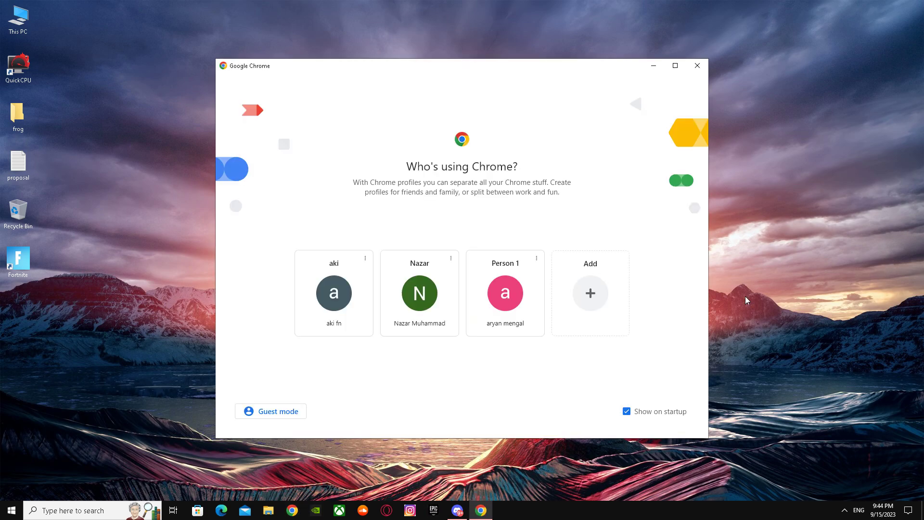
click(333, 293)
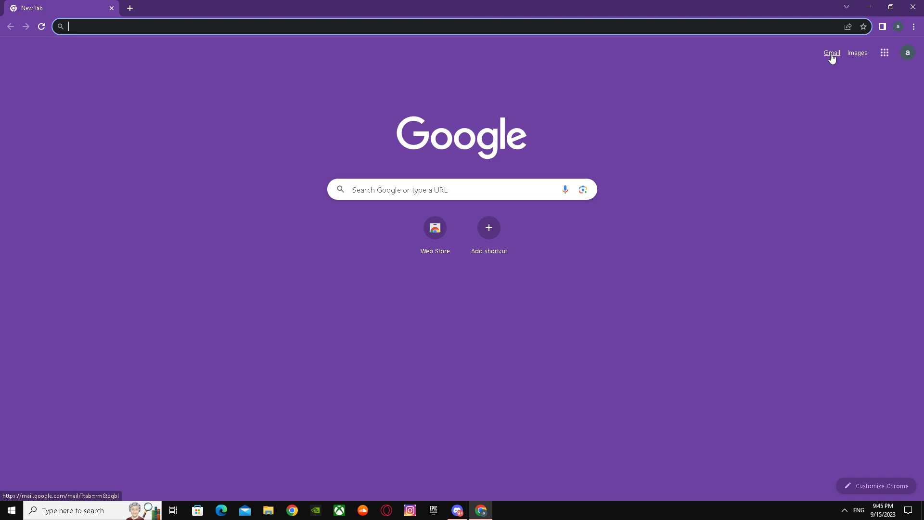
- Open Gmail's full settings, Accounts and Import, then Other Google Account settings
click(832, 52)
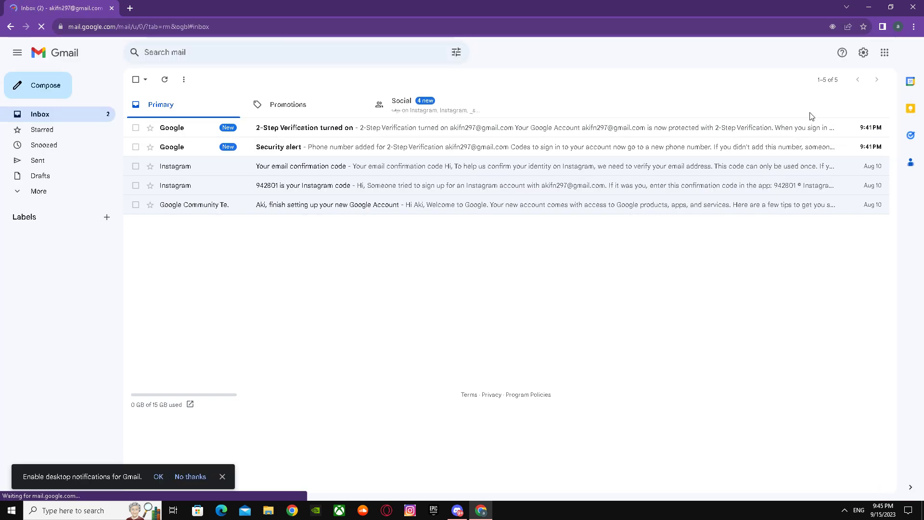
click(862, 52)
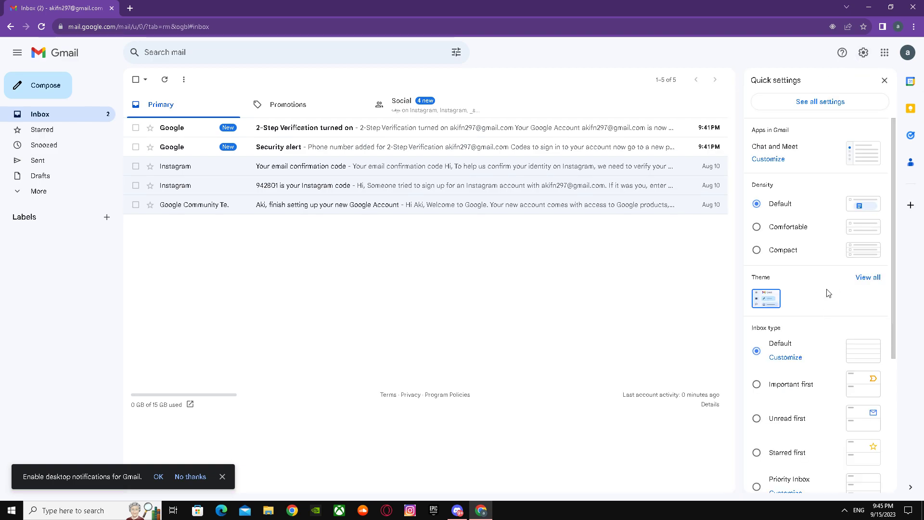
click(819, 102)
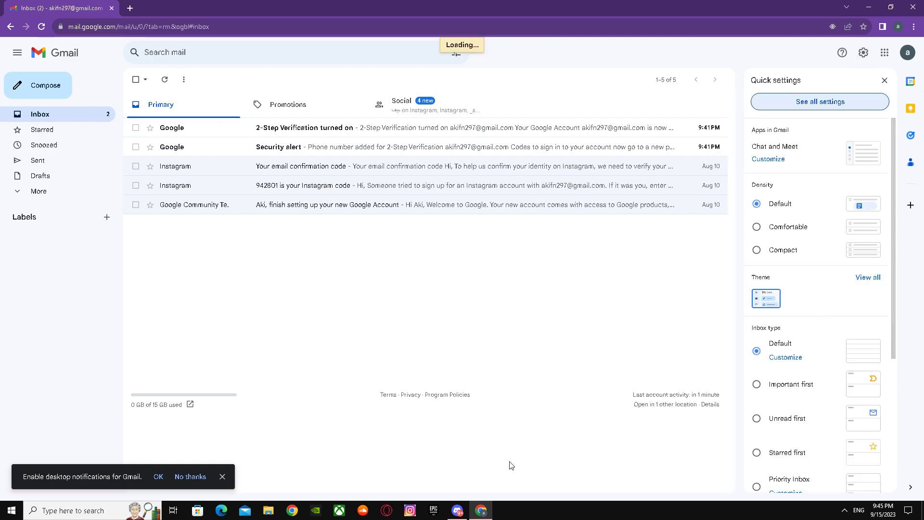
click(819, 102)
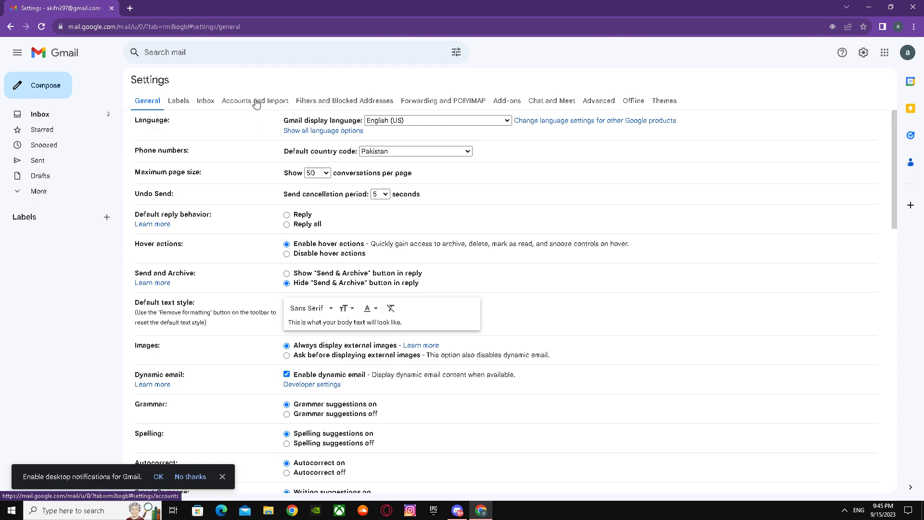
click(254, 100)
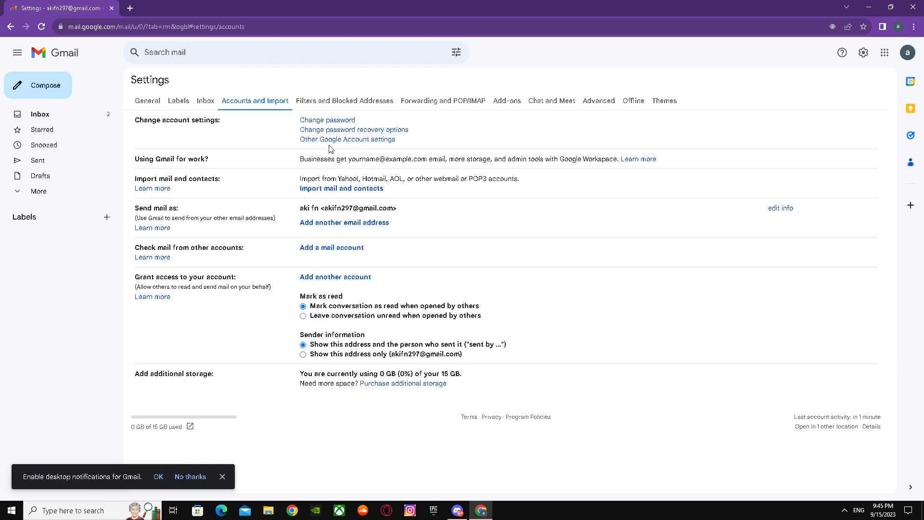
click(346, 139)
text(2)
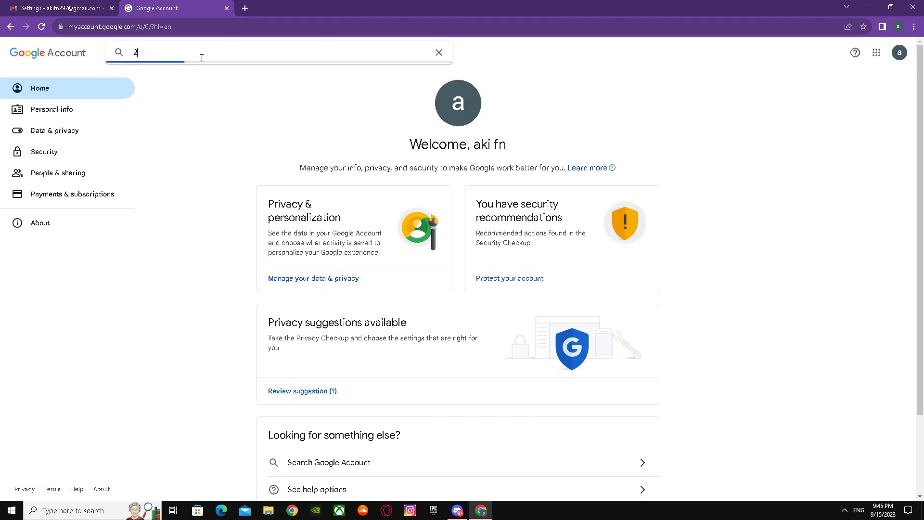
- Search the Google Account for '2 step' and open the 2-Step Verification page
text(step)
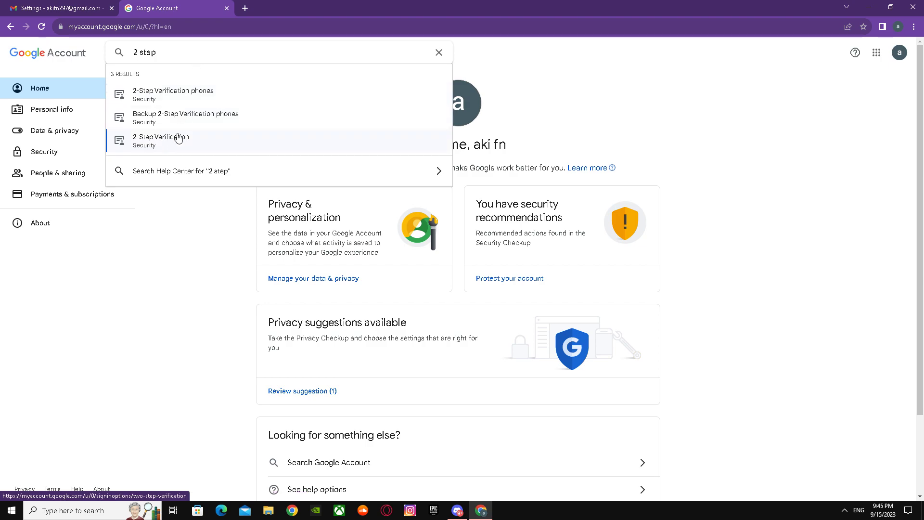
click(160, 140)
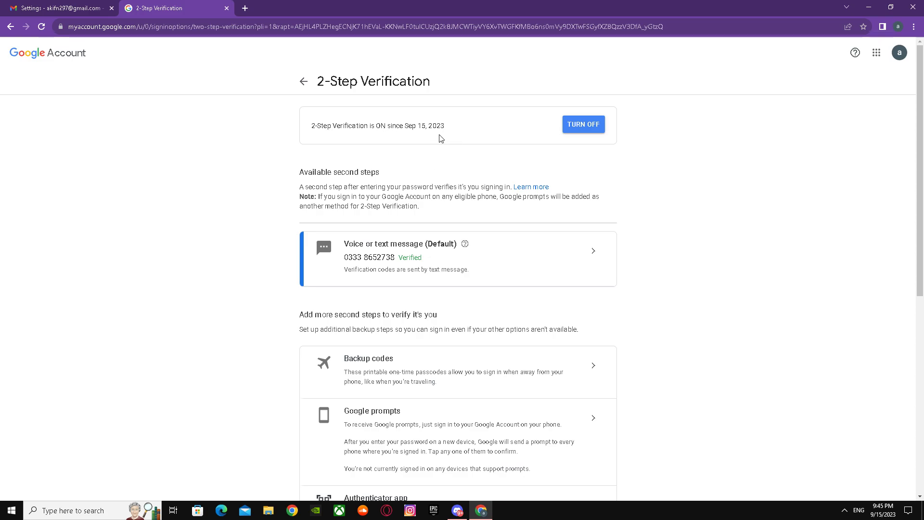
scroll(down, 3)
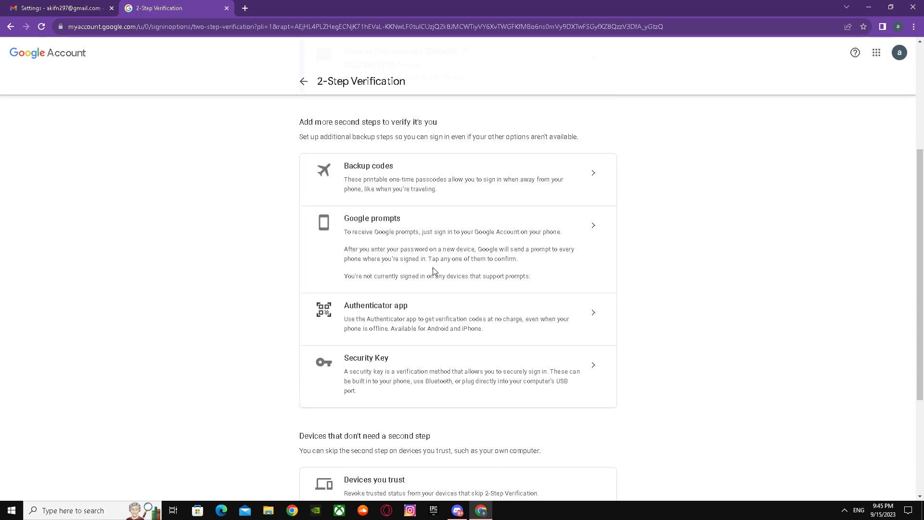
scroll(down, 3)
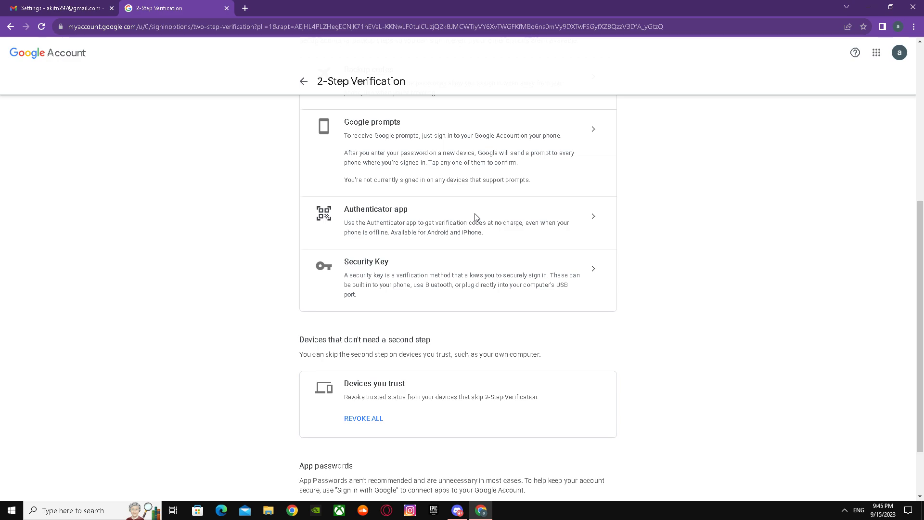
mouse_move(468, 232)
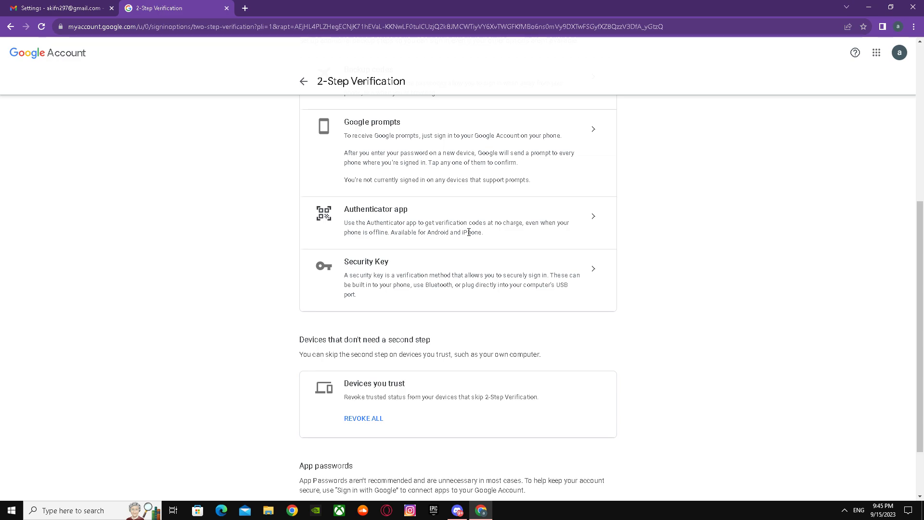
mouse_move(378, 158)
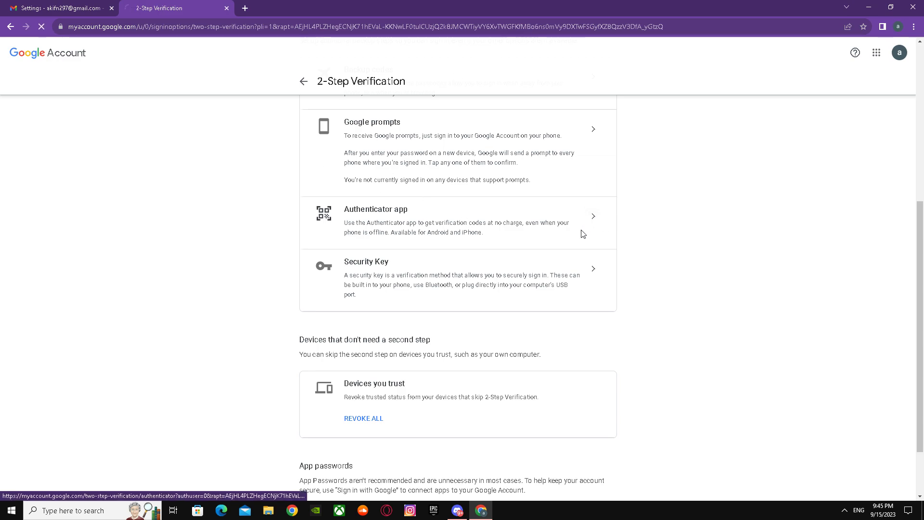
- Open the Authenticator app entry under 2-Step Verification
click(457, 216)
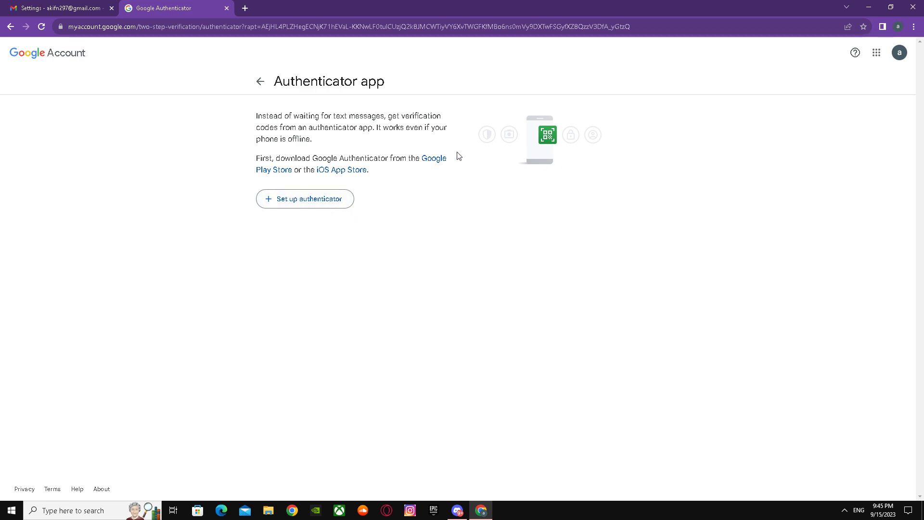
mouse_move(338, 277)
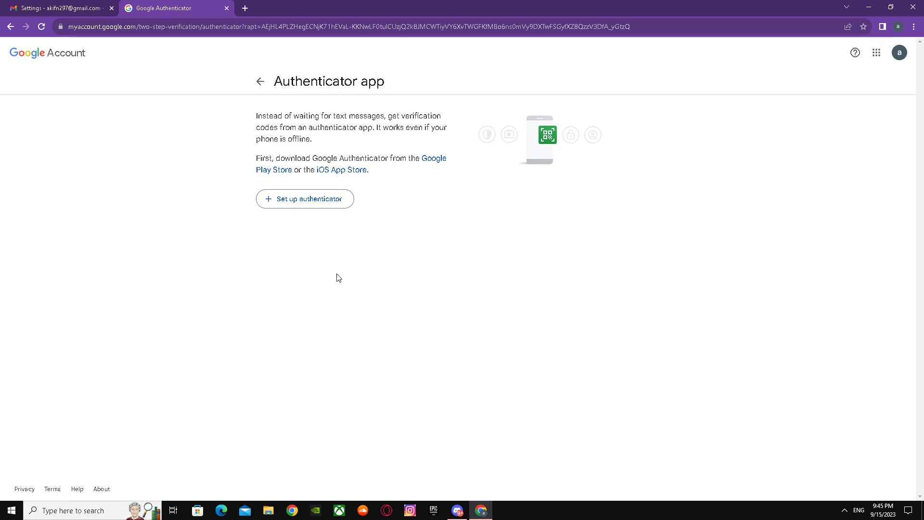
mouse_move(630, 320)
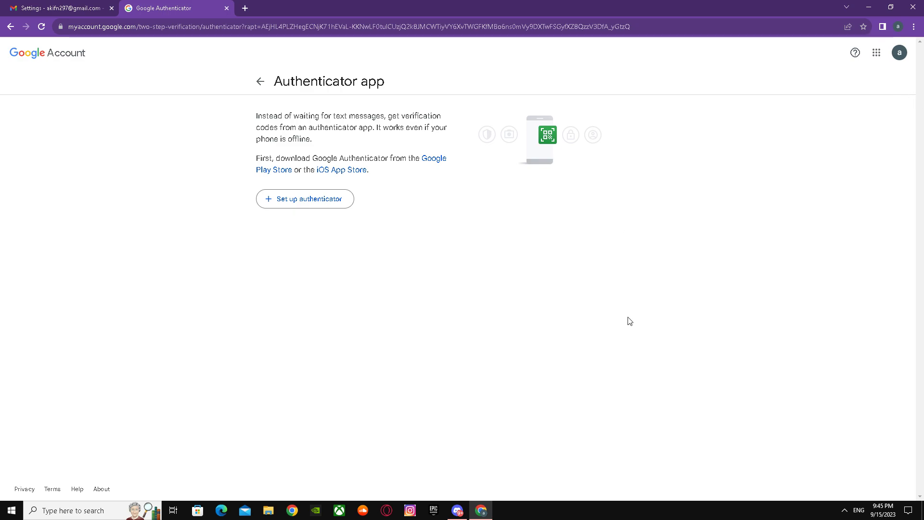